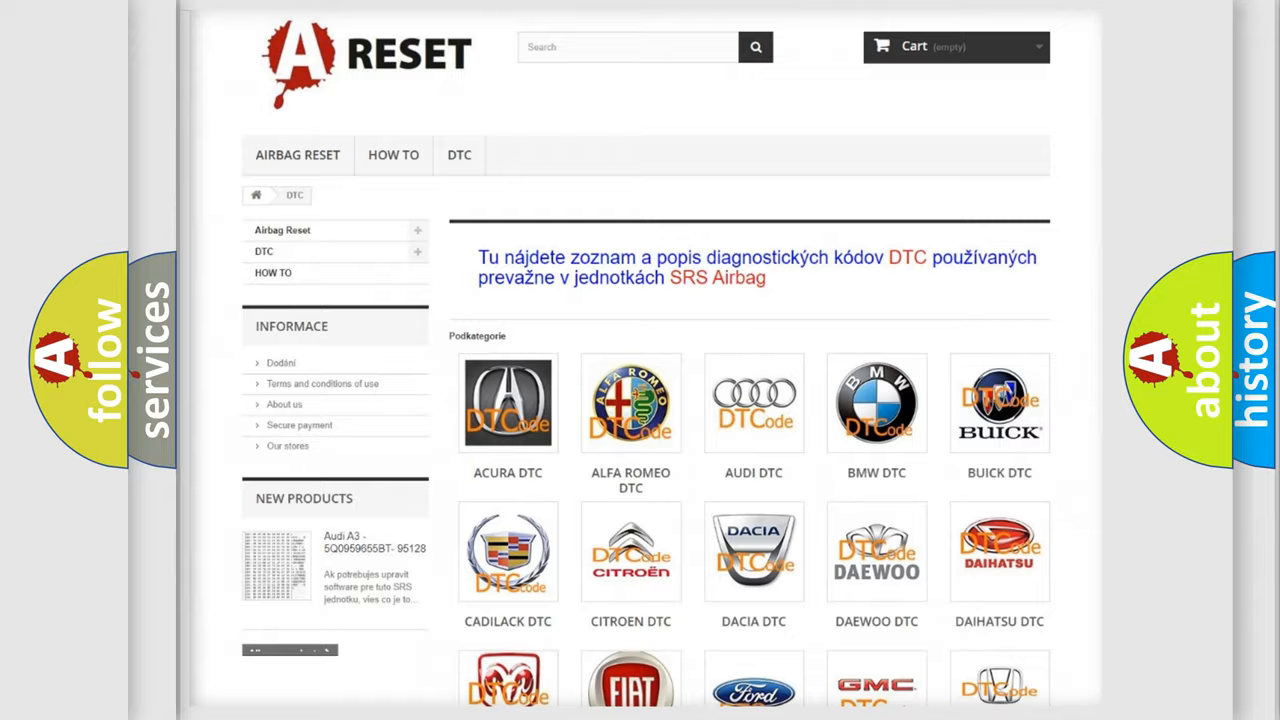
Open the Lincoln DTC listing and browse its grid of airbag trouble codes.
scroll("down", 3)
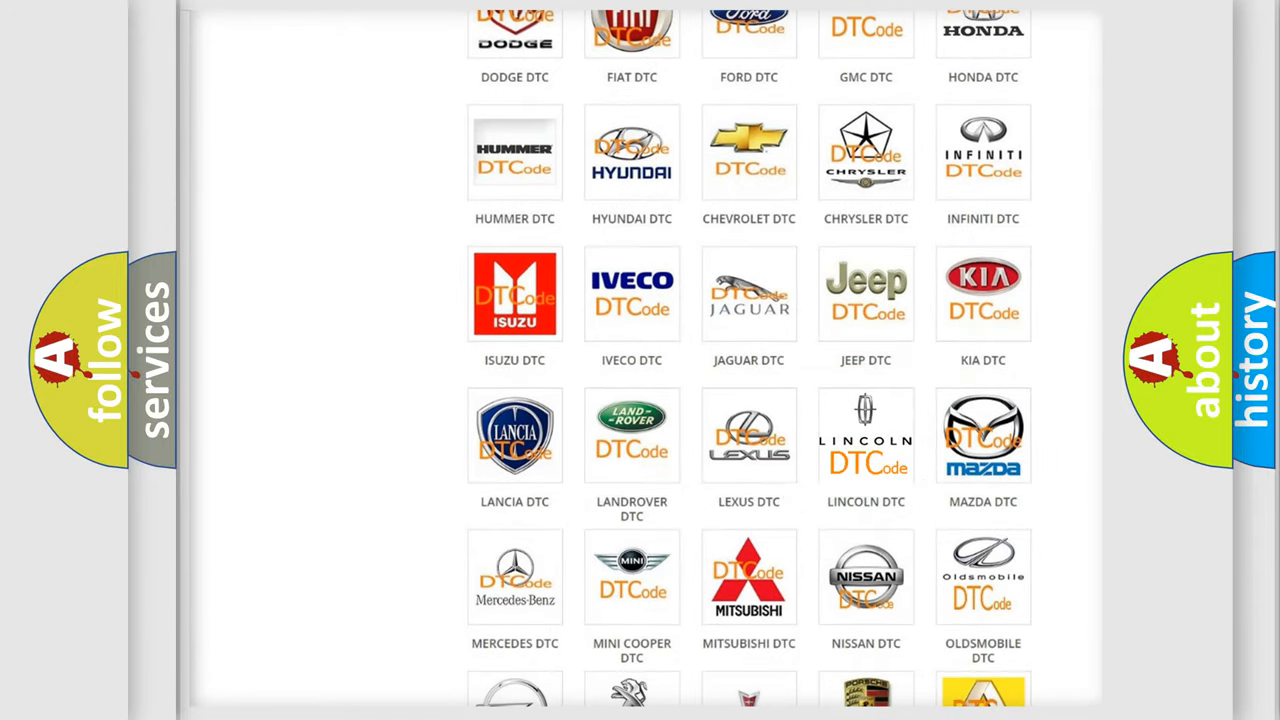
left_click(866, 436)
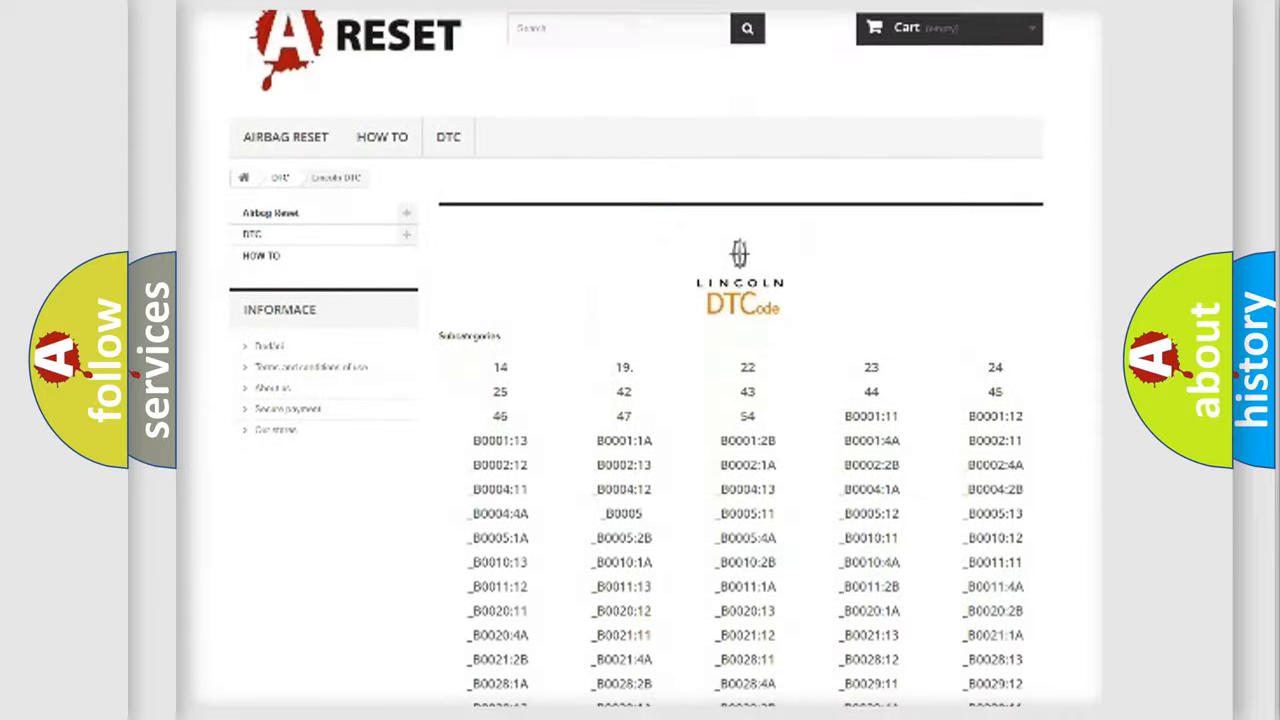
scroll("down", 3)
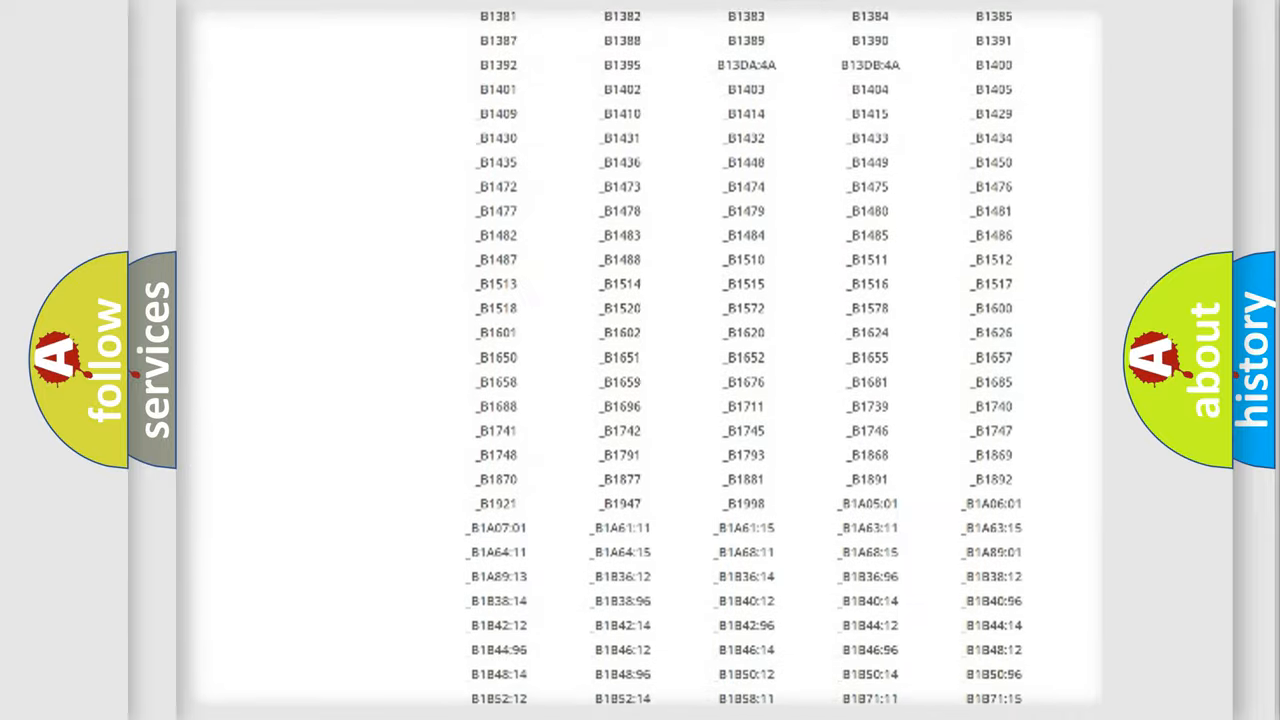
scroll("up", 3)
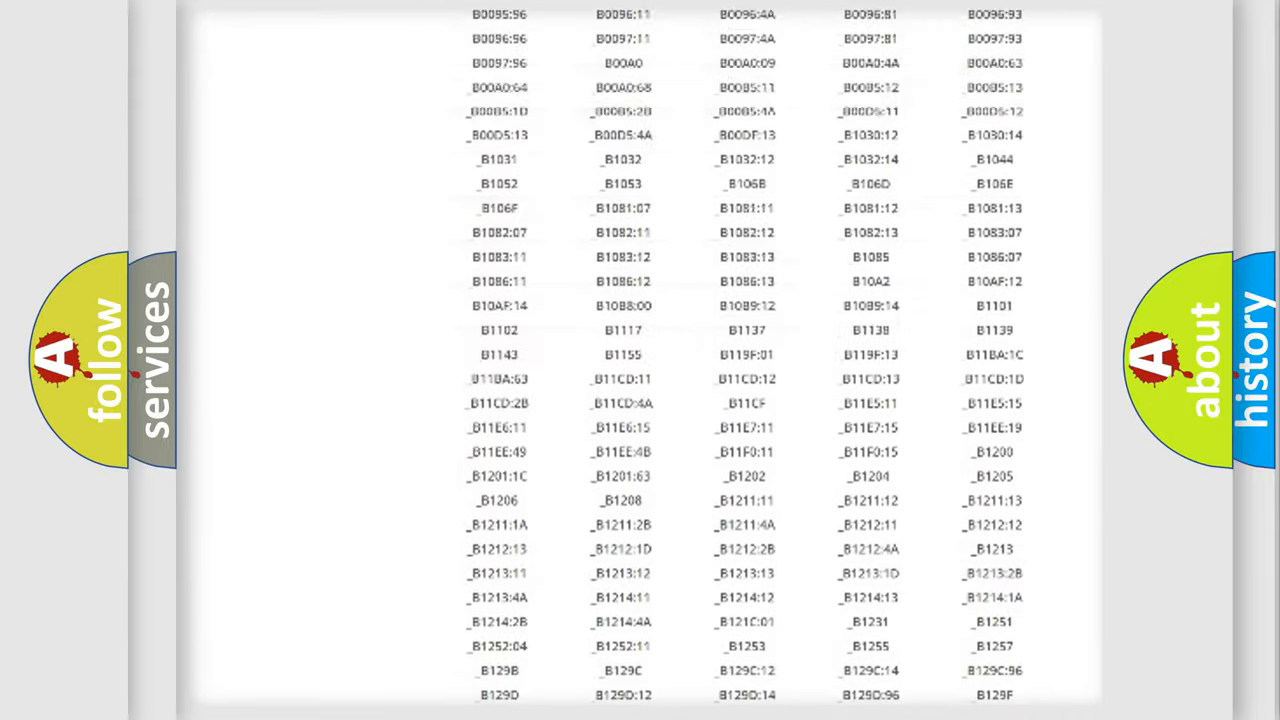
scroll("up", 3)
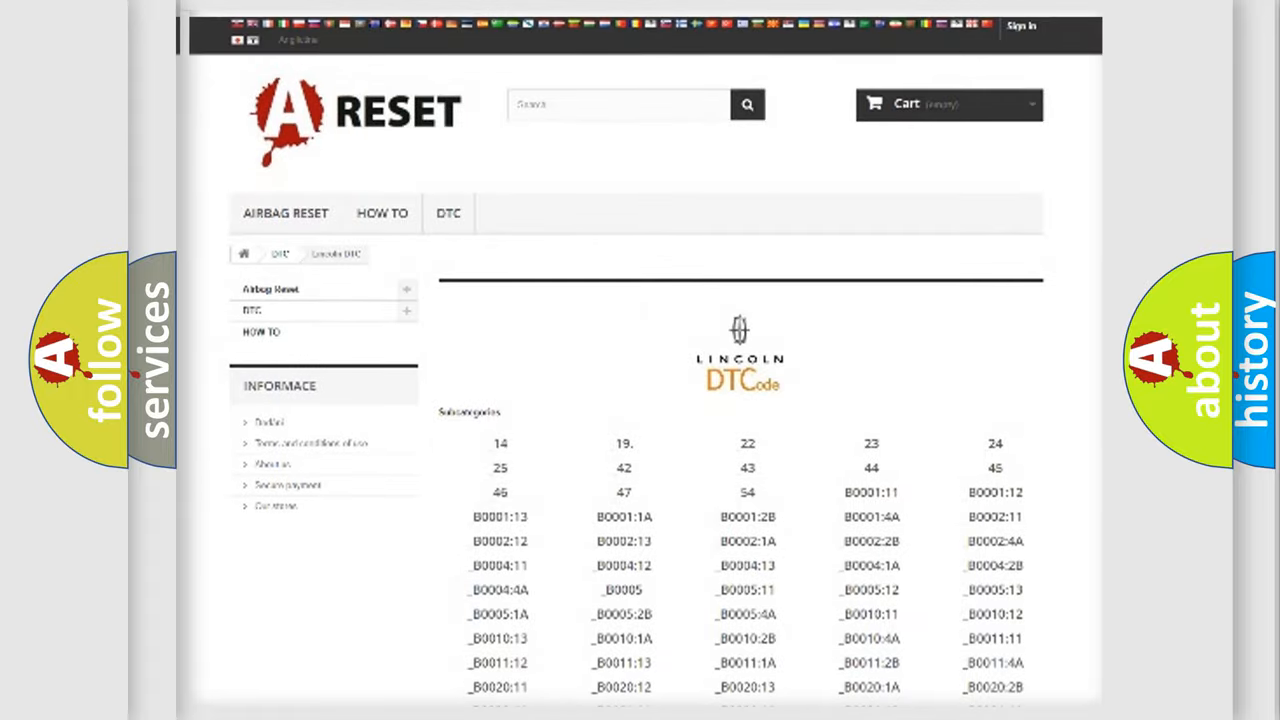